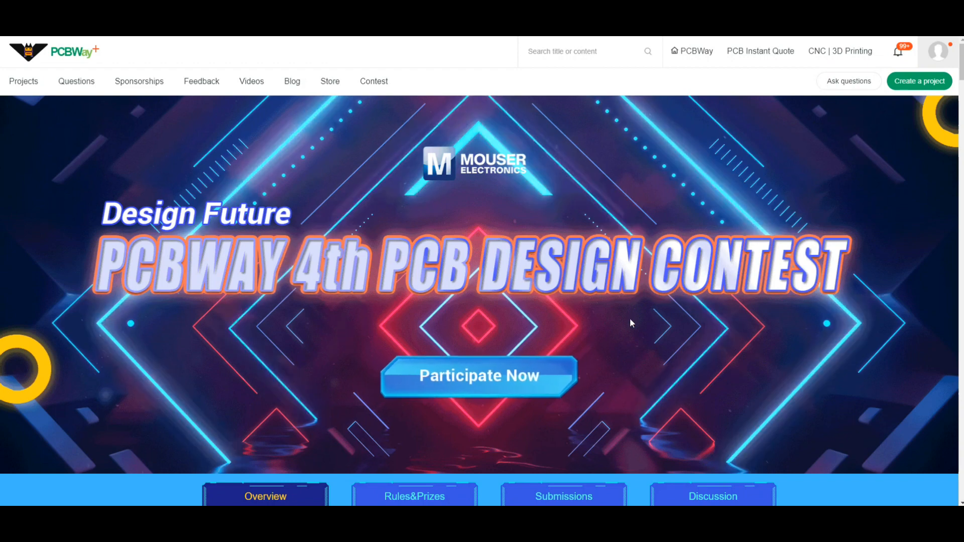
# - Select the blue BottomLayer track to display its Track Properties and Expose Copper option
pyautogui.scroll(-3)
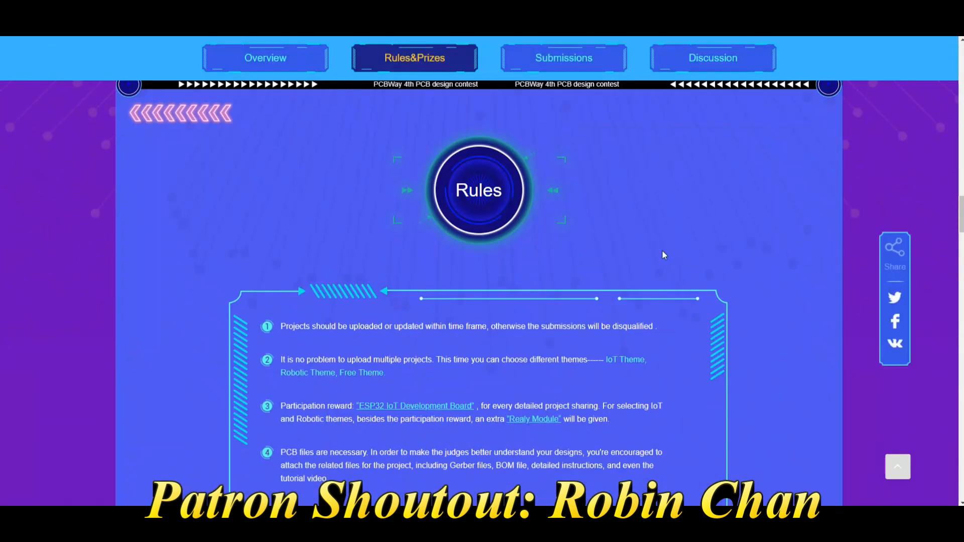
pyautogui.scroll(-3)
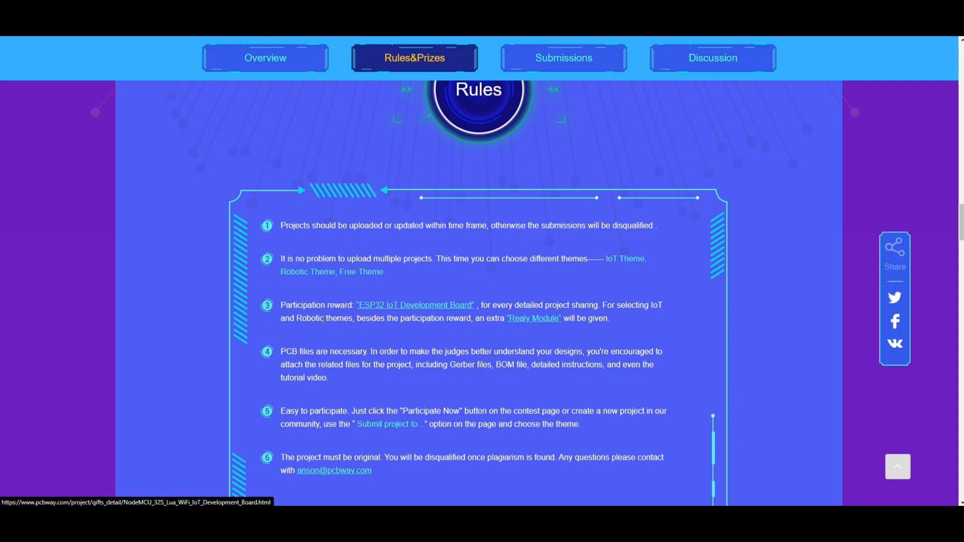
pyautogui.moveTo(376, 313)
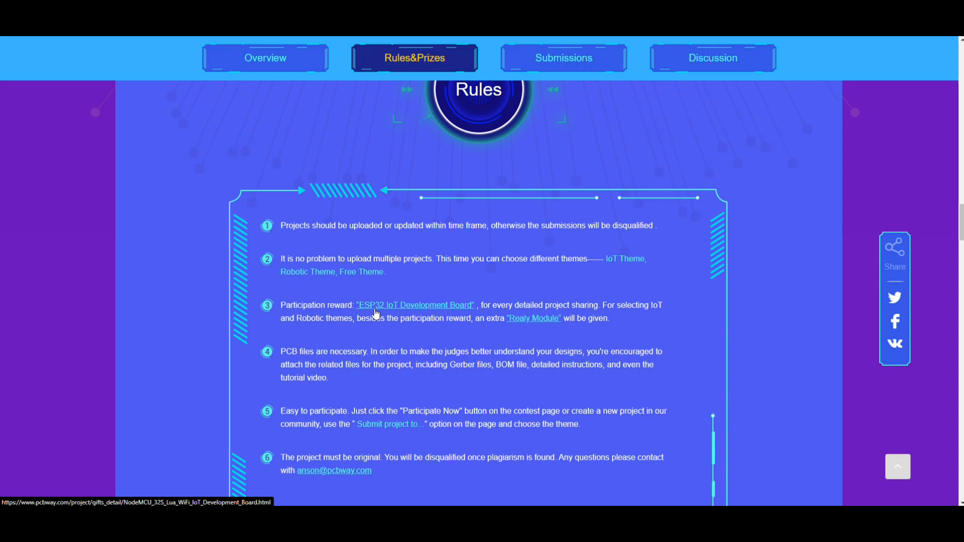
pyautogui.moveTo(376, 313)
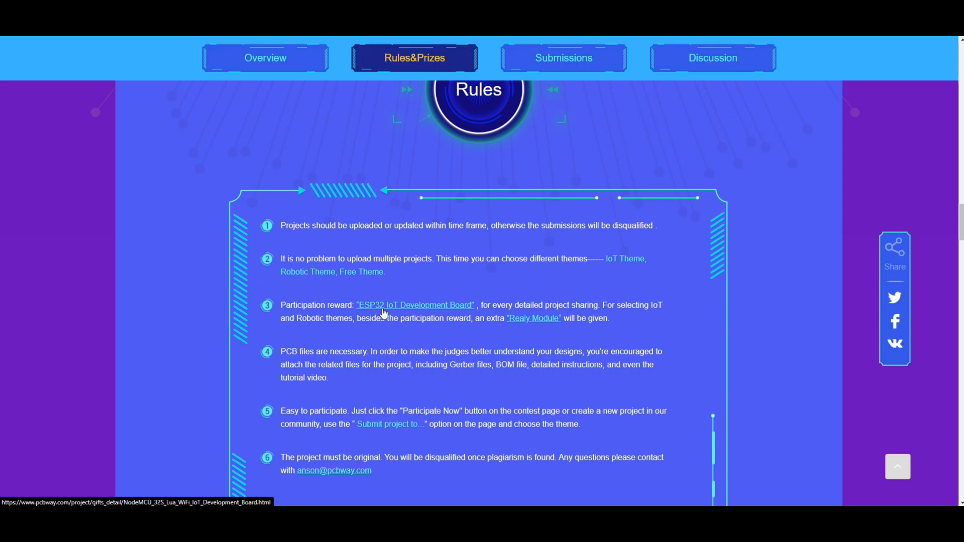
pyautogui.scroll(-3)
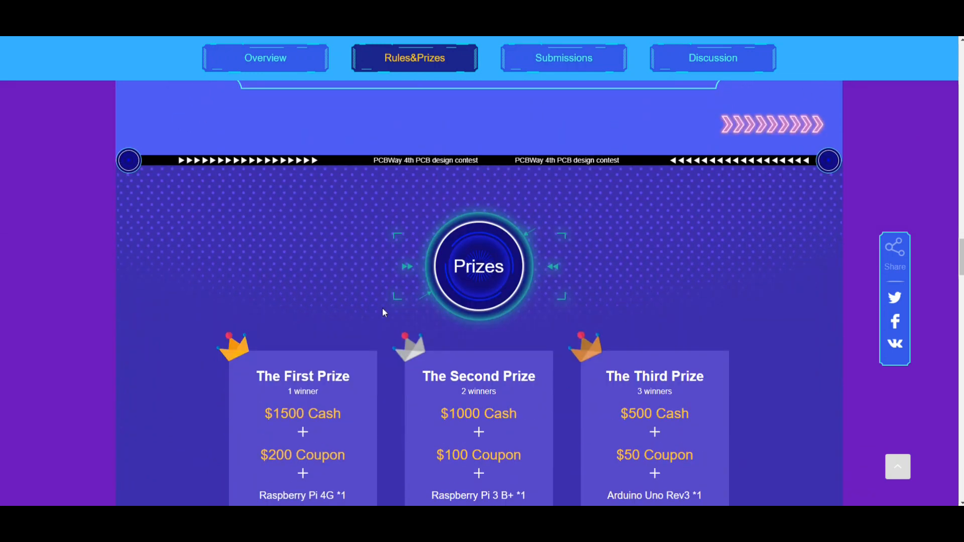
pyautogui.scroll(-3)
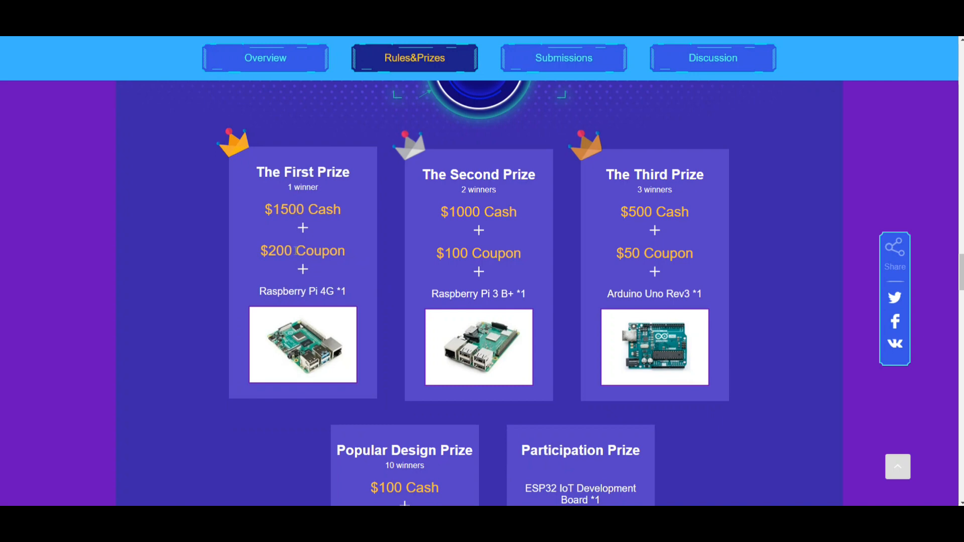
pyautogui.scroll(-3)
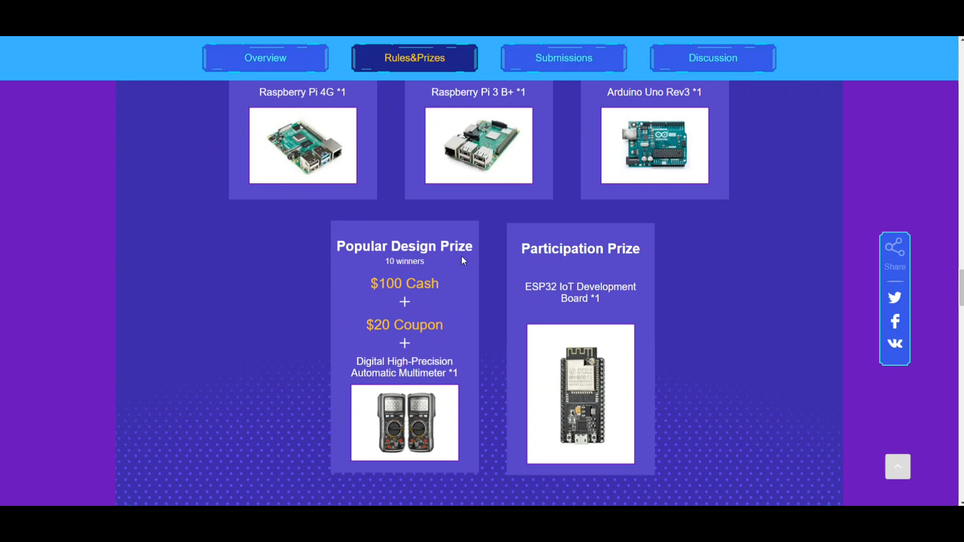
pyautogui.scroll(-3)
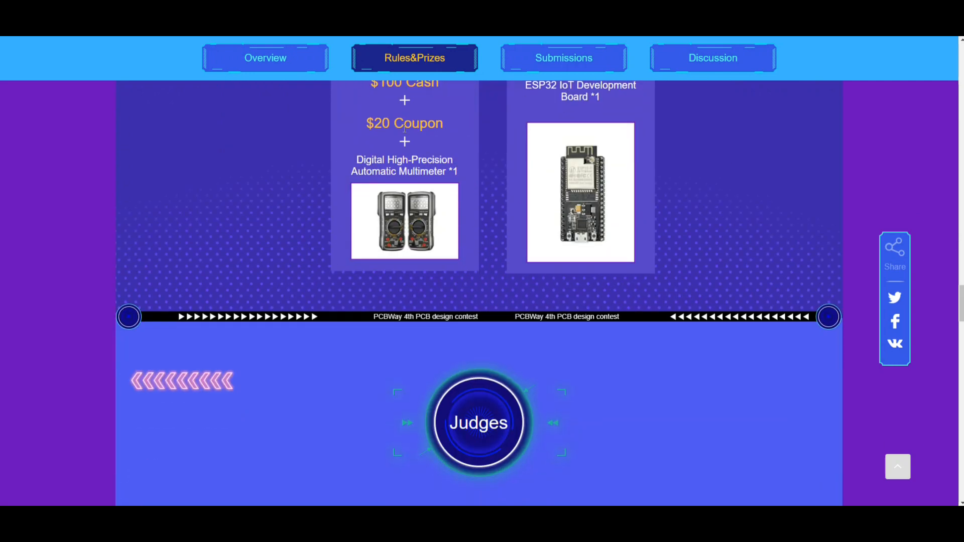
pyautogui.click(713, 57)
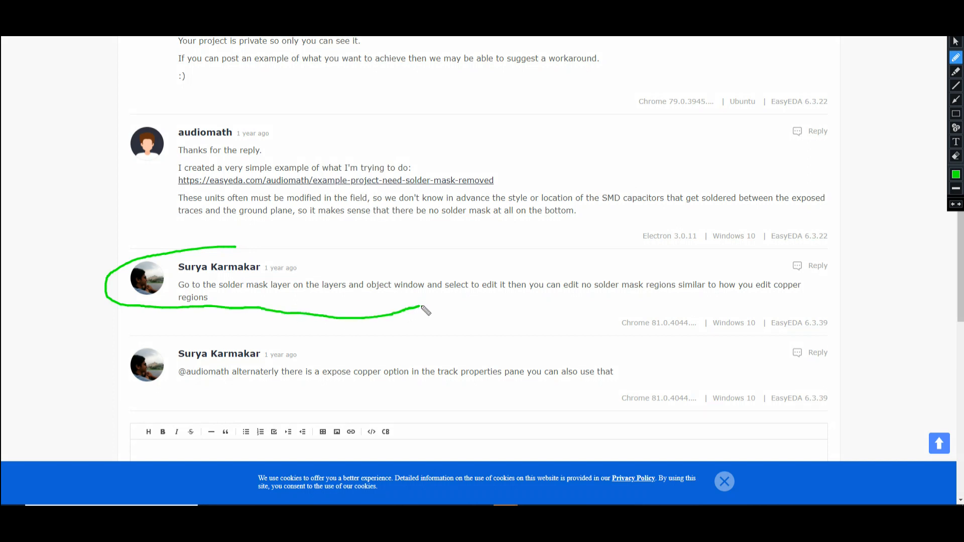
# - Adjust the editor view and list the non-copper layers in the layer panel
pyautogui.moveTo(421, 310); pyautogui.dragTo(538, 309)
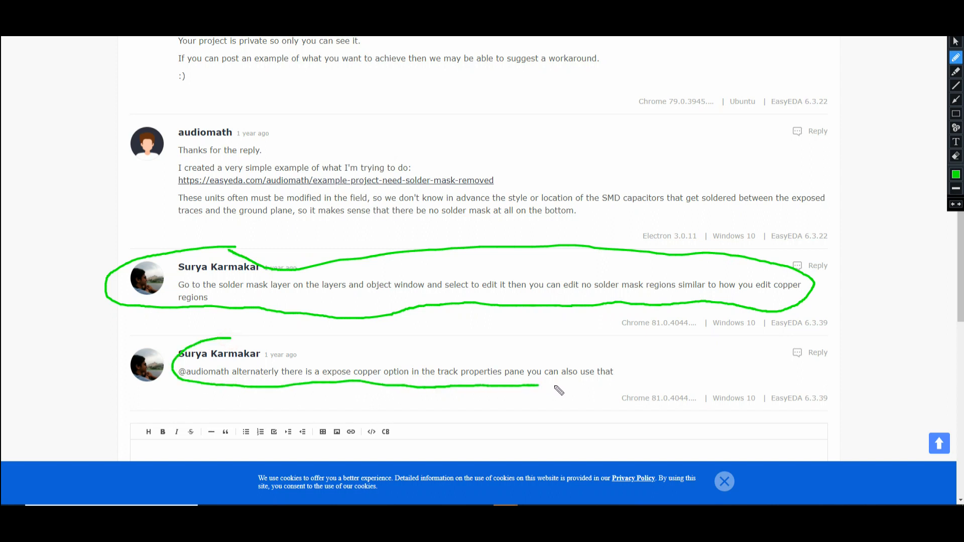
pyautogui.moveTo(538, 386); pyautogui.dragTo(597, 387)
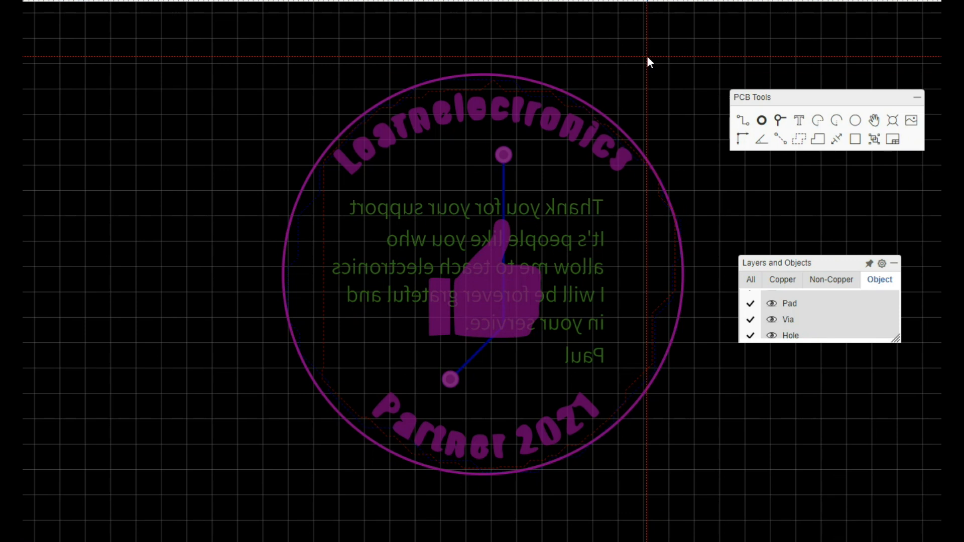
pyautogui.moveTo(854, 20)
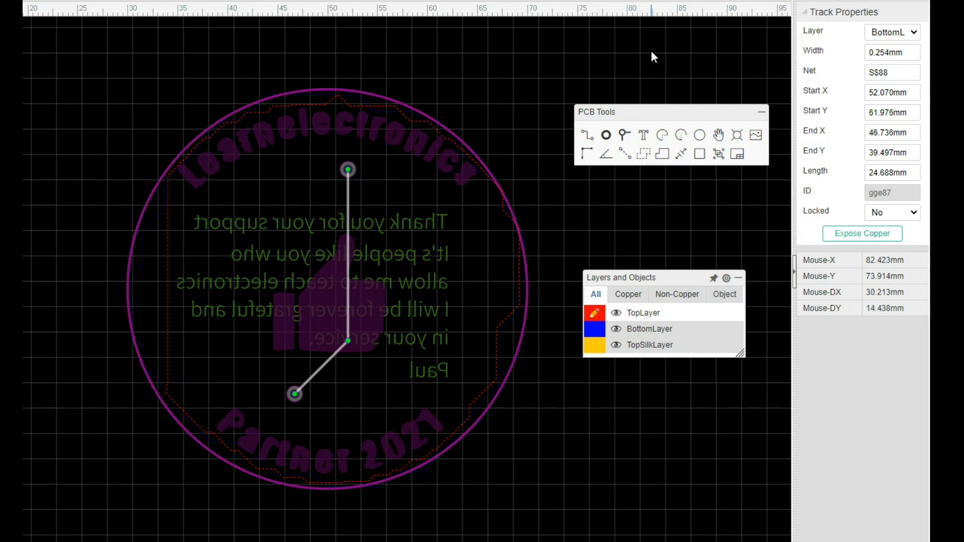
pyautogui.moveTo(595, 274)
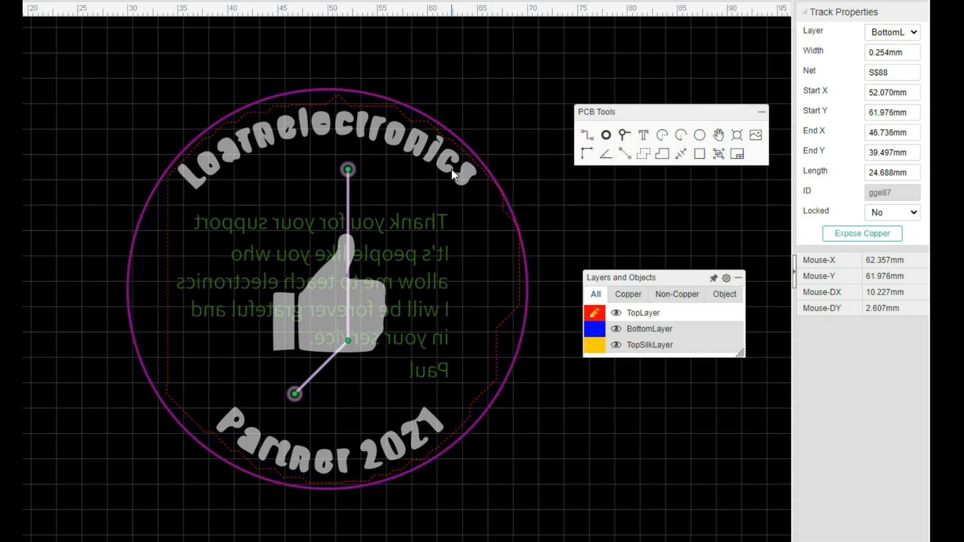
pyautogui.click(677, 294)
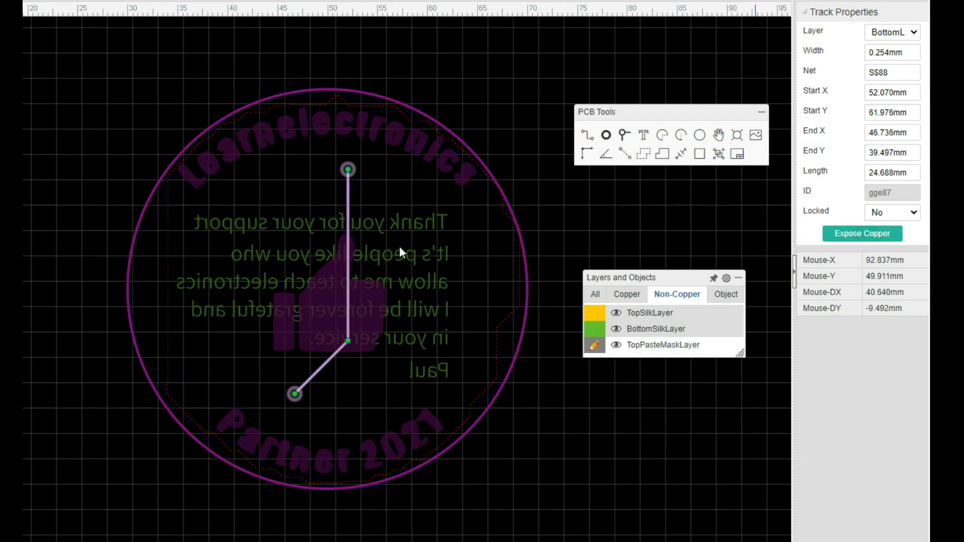
pyautogui.moveTo(521, 216)
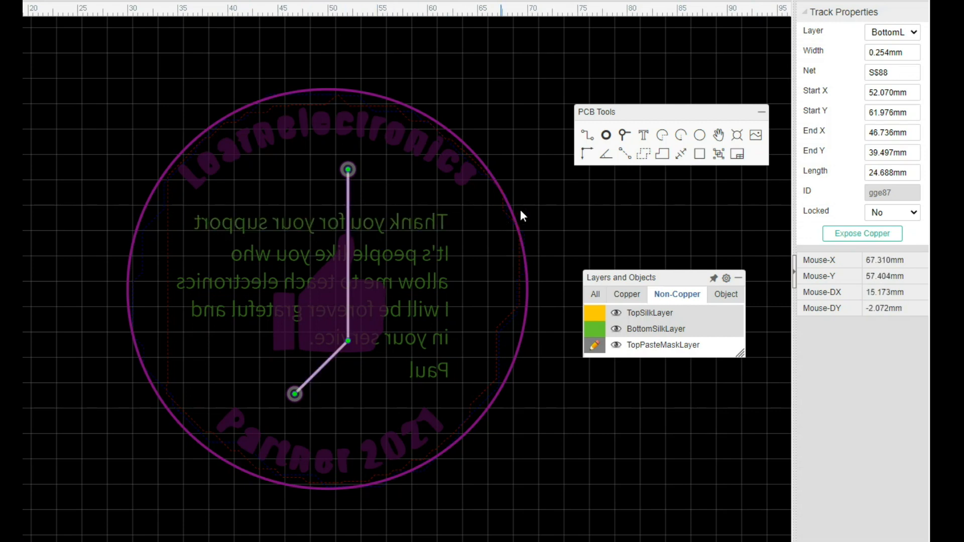
# - Select the thumbs-up graphic to confirm its Image Attribute layer is top solder mask
pyautogui.click(345, 290)
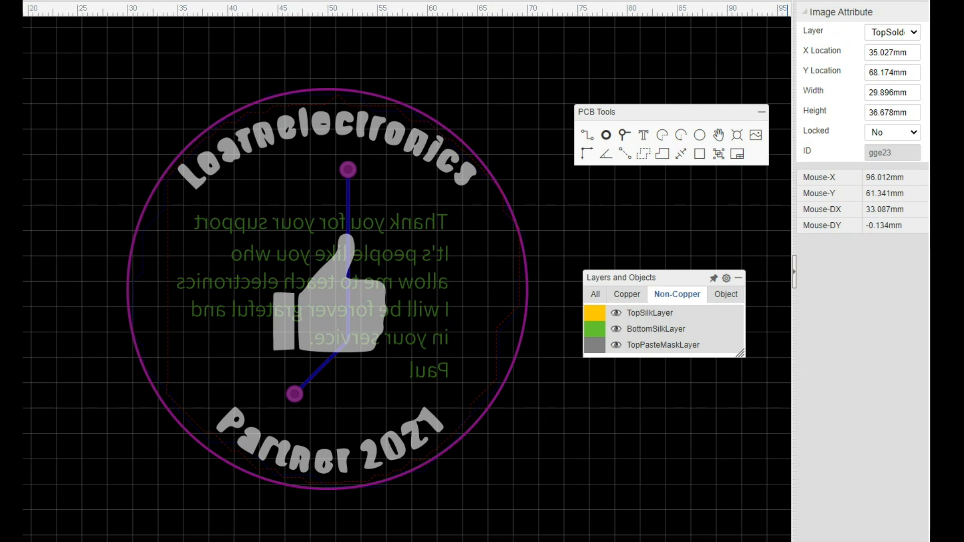
pyautogui.moveTo(881, 2)
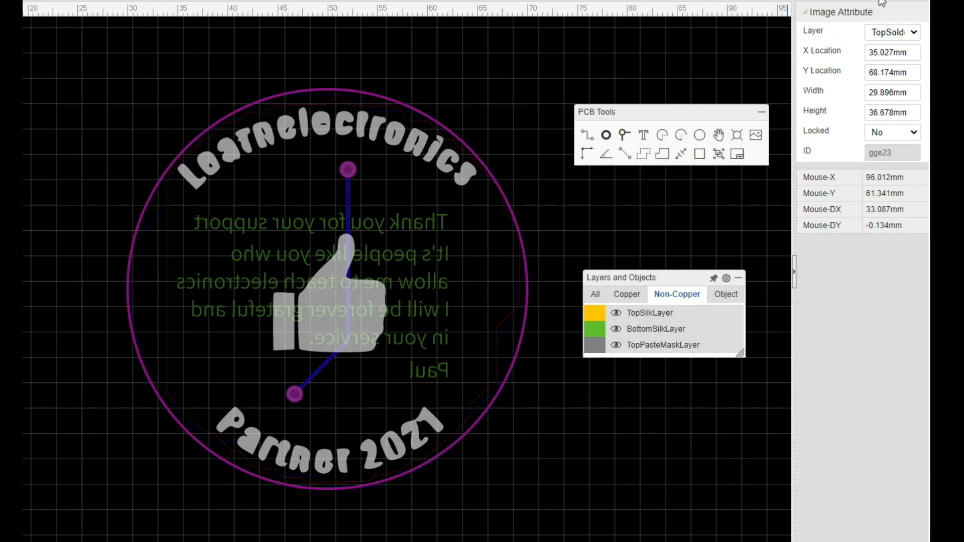